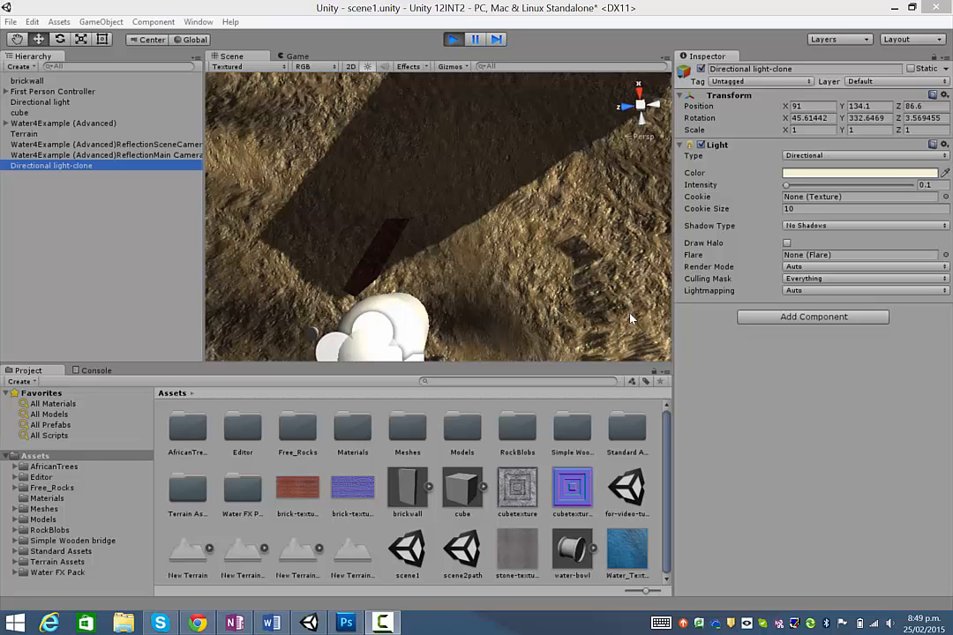
mouse_move(552, 271)
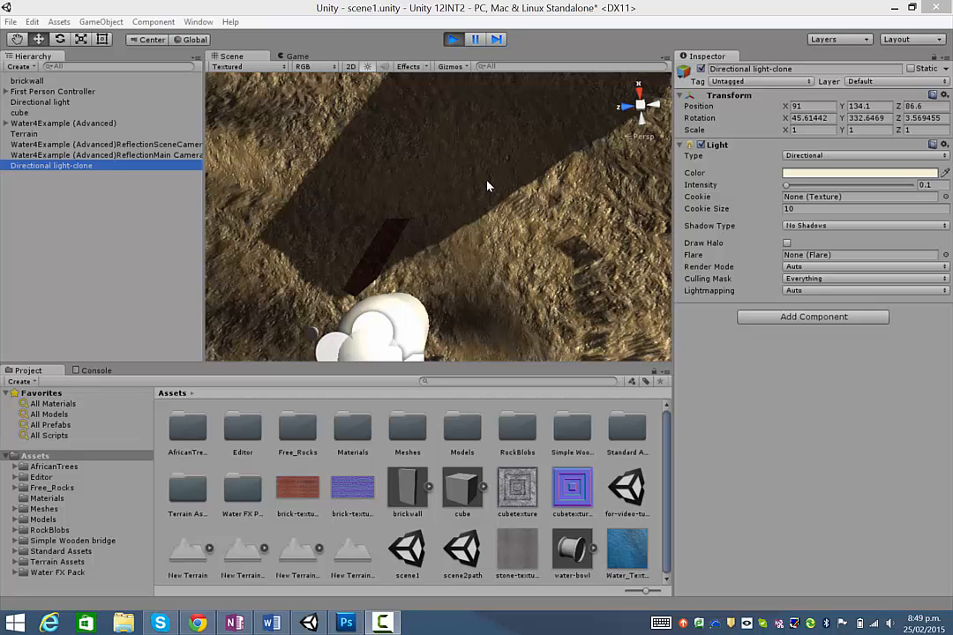
mouse_move(423, 148)
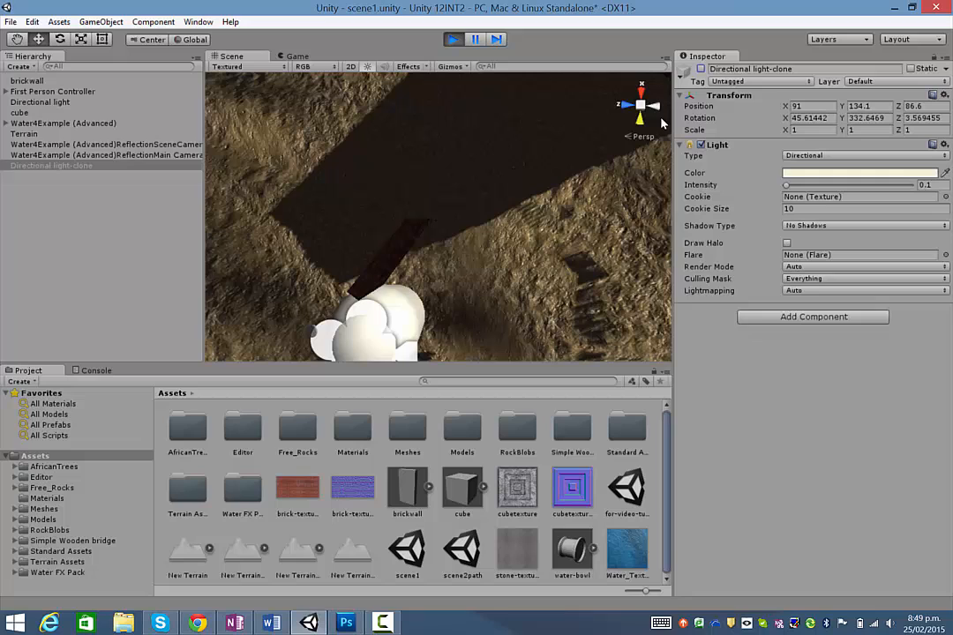
mouse_move(612, 94)
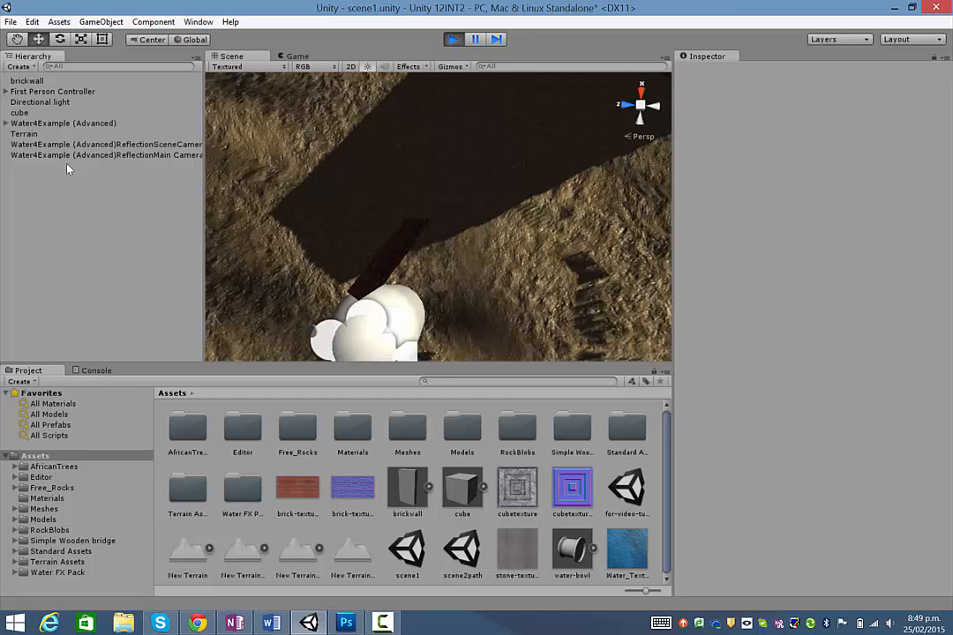
- Select the original Directional light to view its 0.5 intensity, soft-shadow settings
left_click(40, 101)
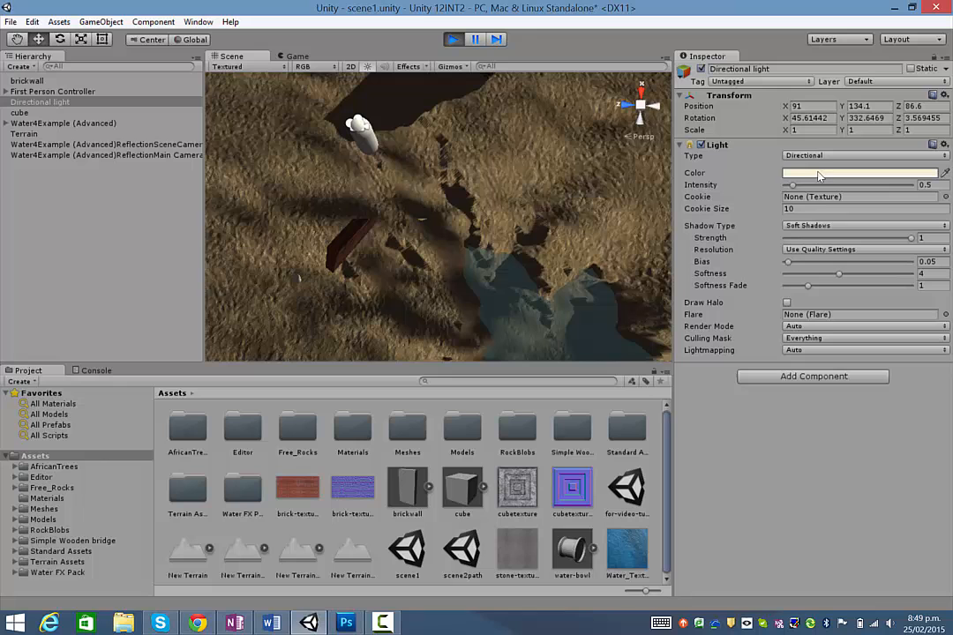
mouse_move(760, 232)
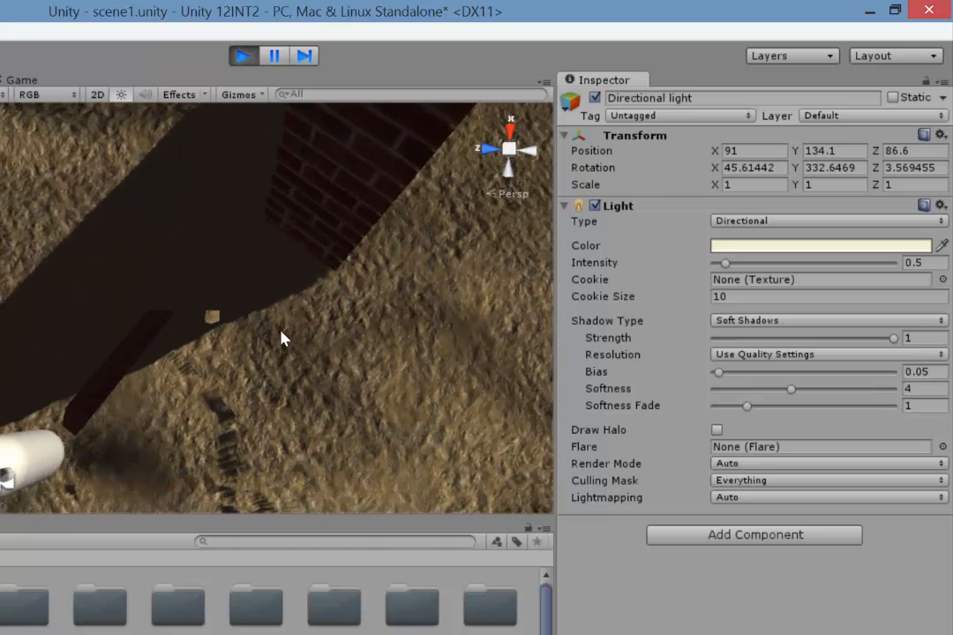
mouse_move(383, 168)
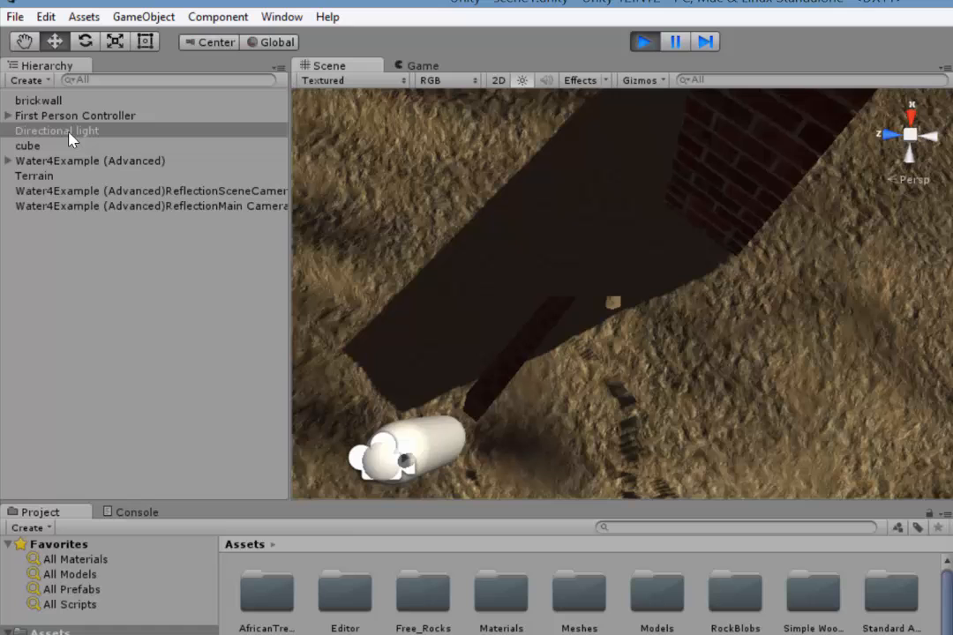
- Duplicate the Directional light as 'Directional light clone' with intensity 0.1
right_click(57, 130)
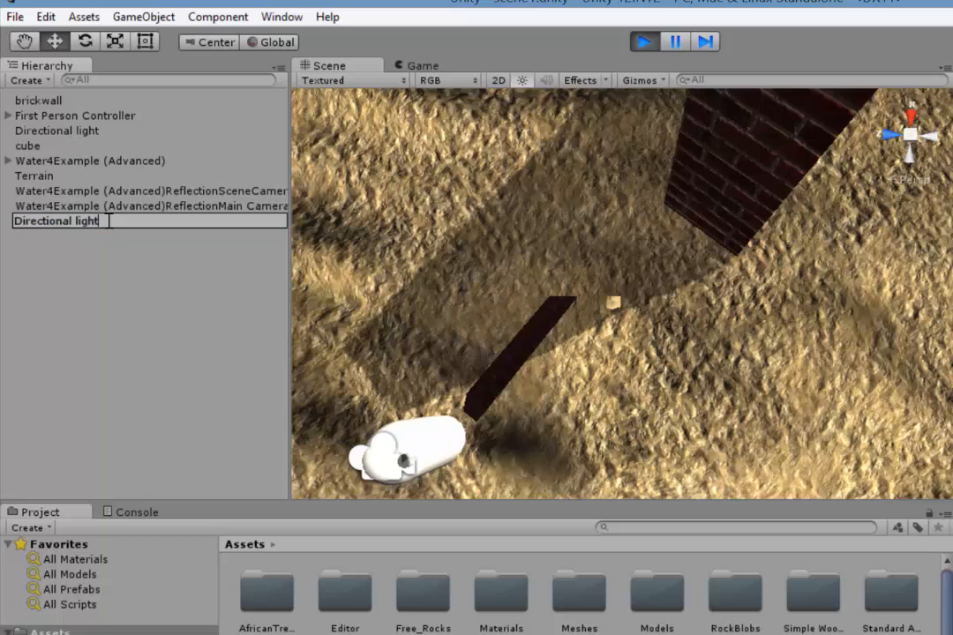
type("clone")
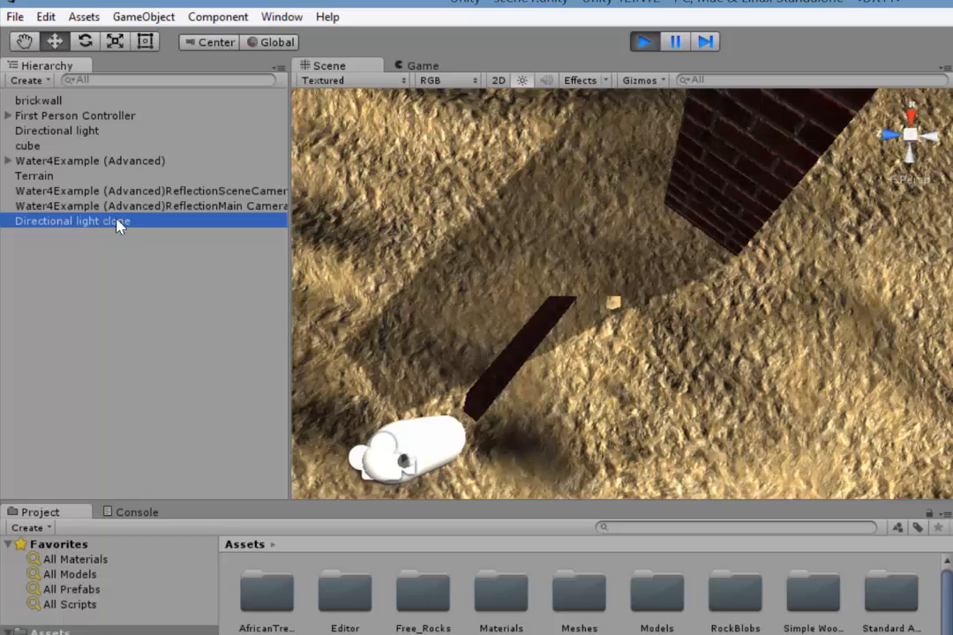
mouse_move(630, 254)
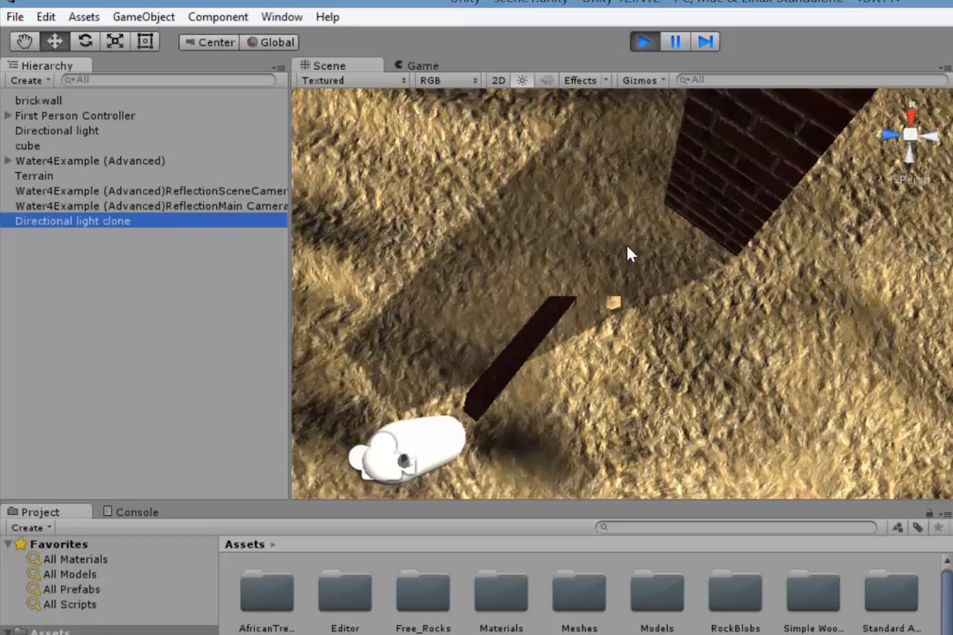
mouse_move(645, 242)
type("0.1")
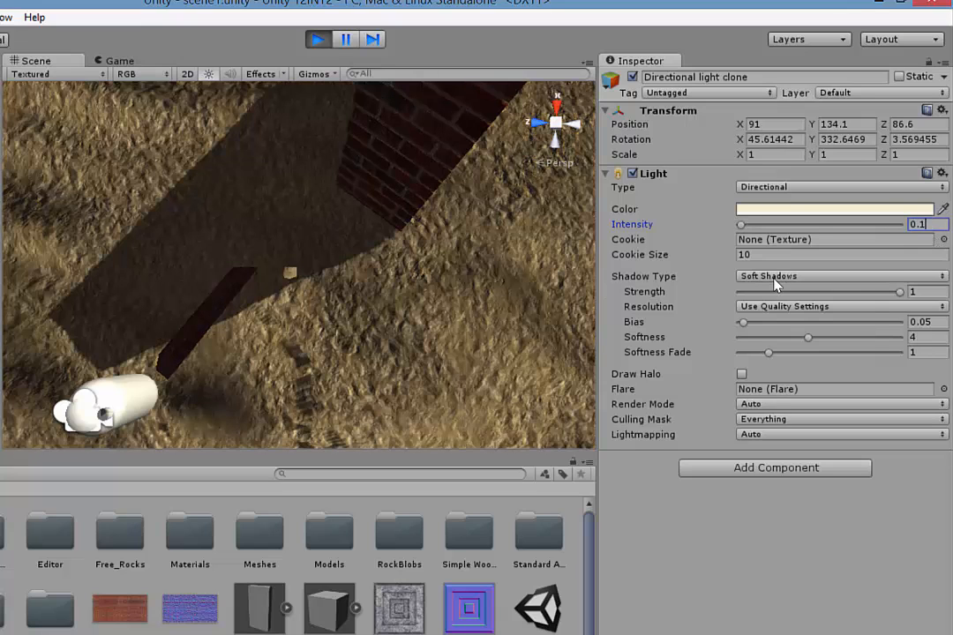
- Change the clone's Shadow Type from Soft Shadows to No Shadows
left_click(838, 276)
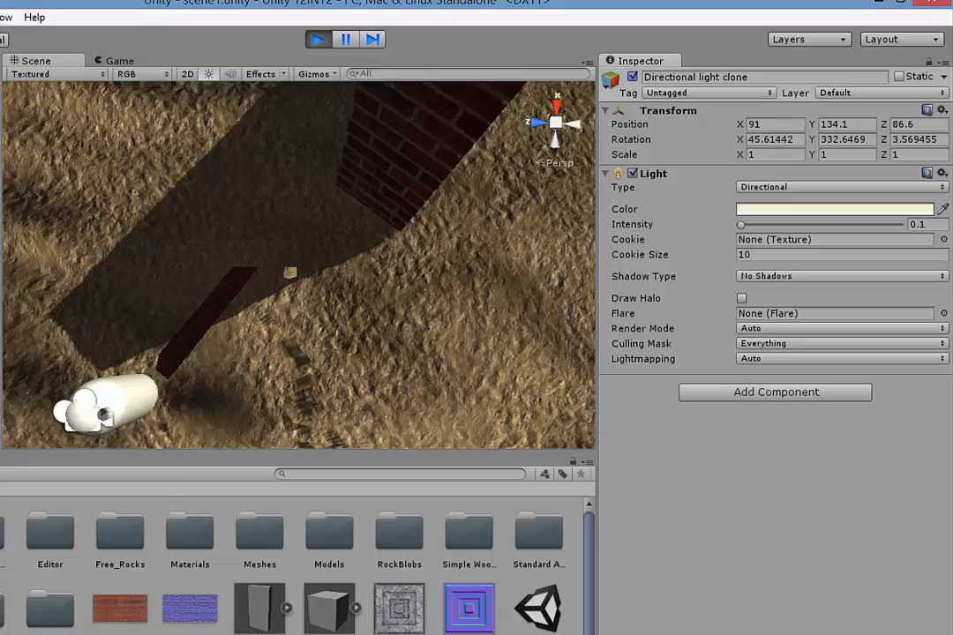
mouse_move(675, 235)
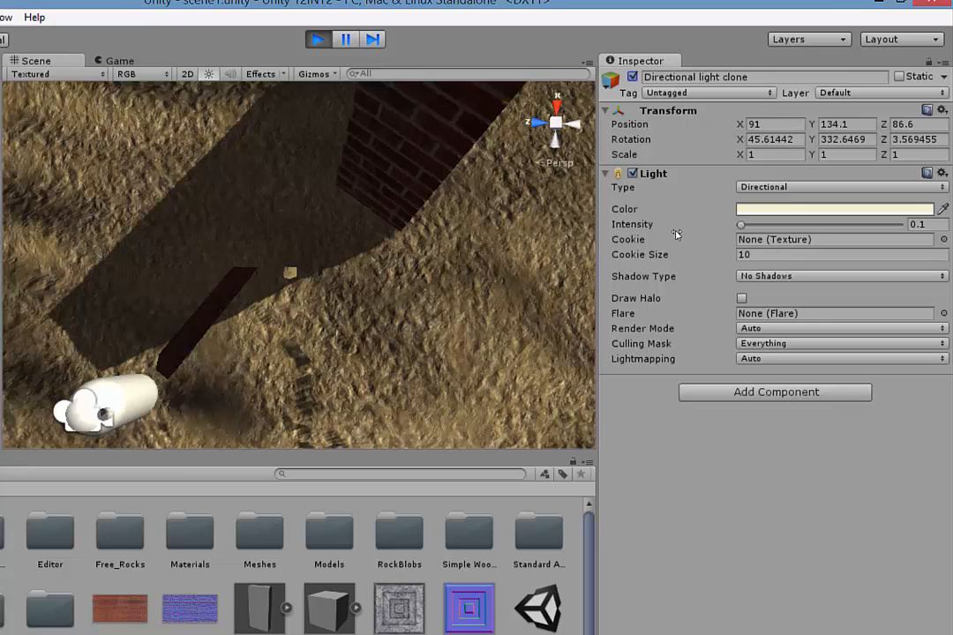
mouse_move(922, 240)
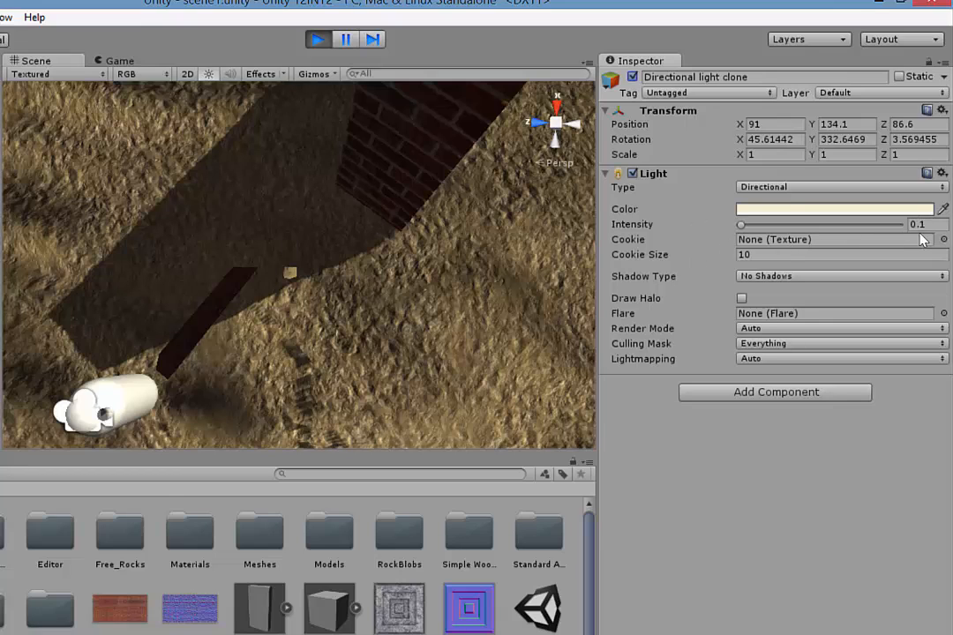
mouse_move(733, 298)
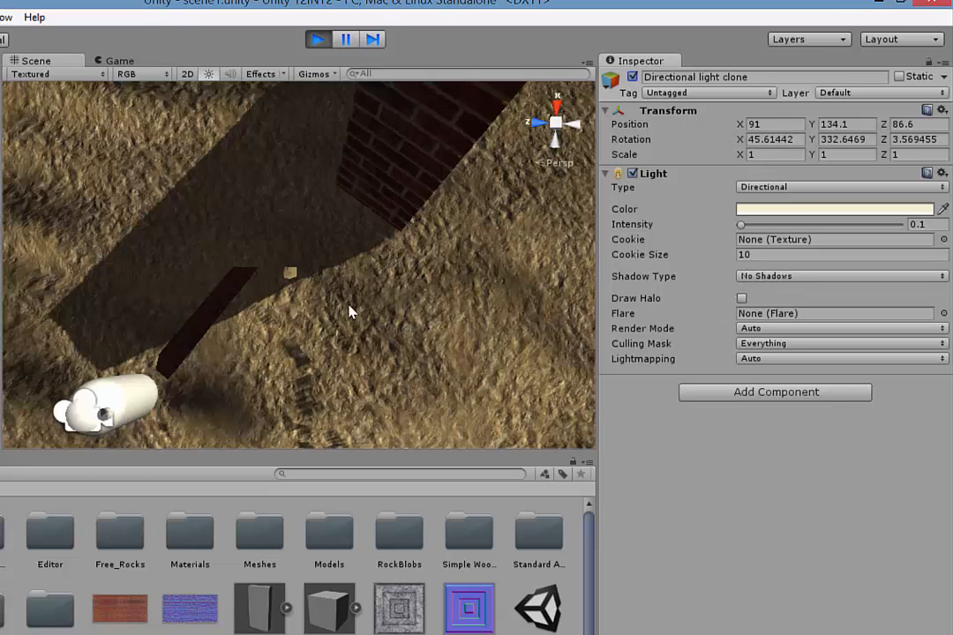
mouse_move(282, 194)
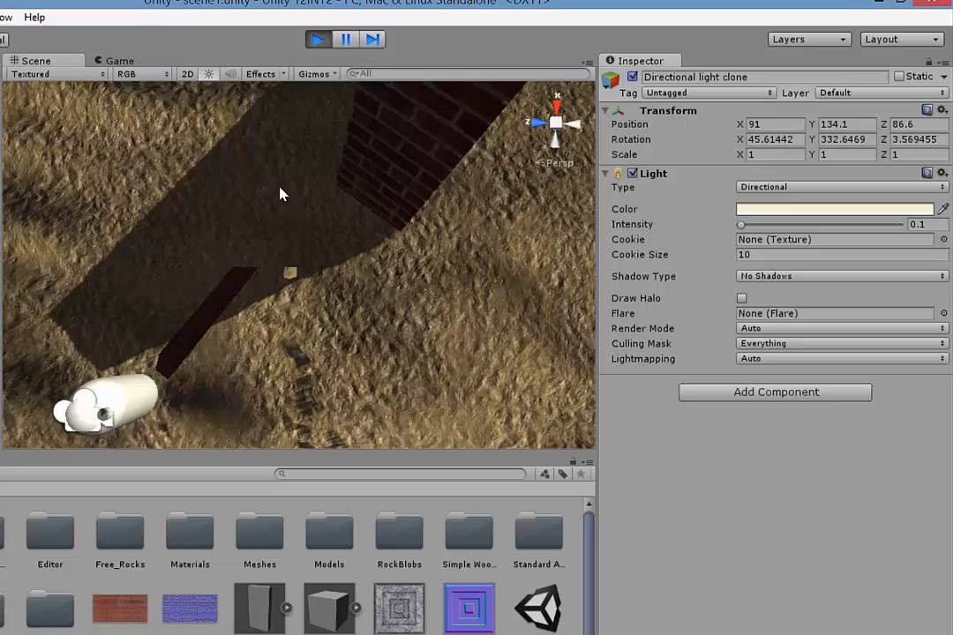
mouse_move(360, 163)
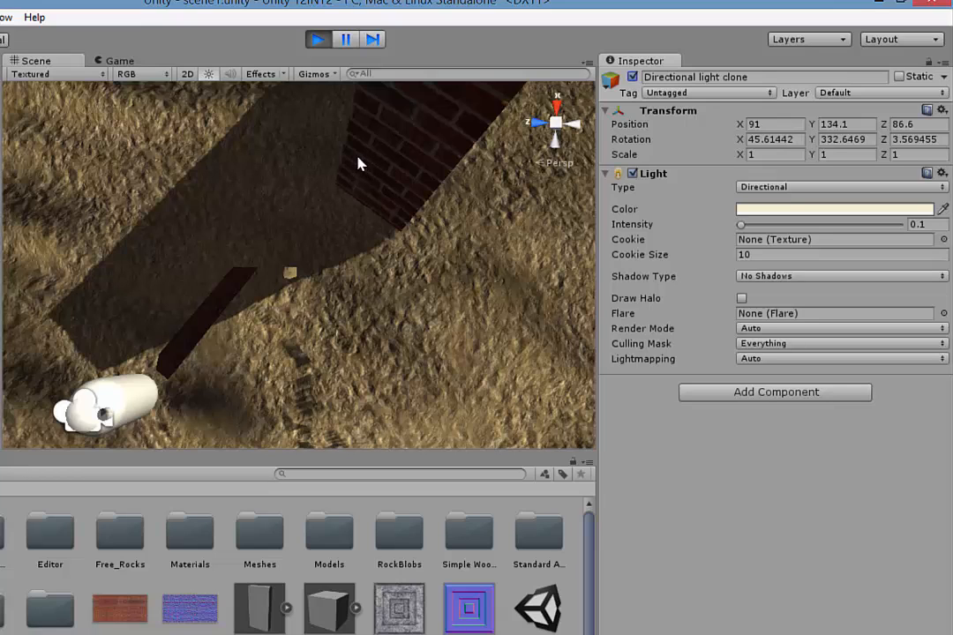